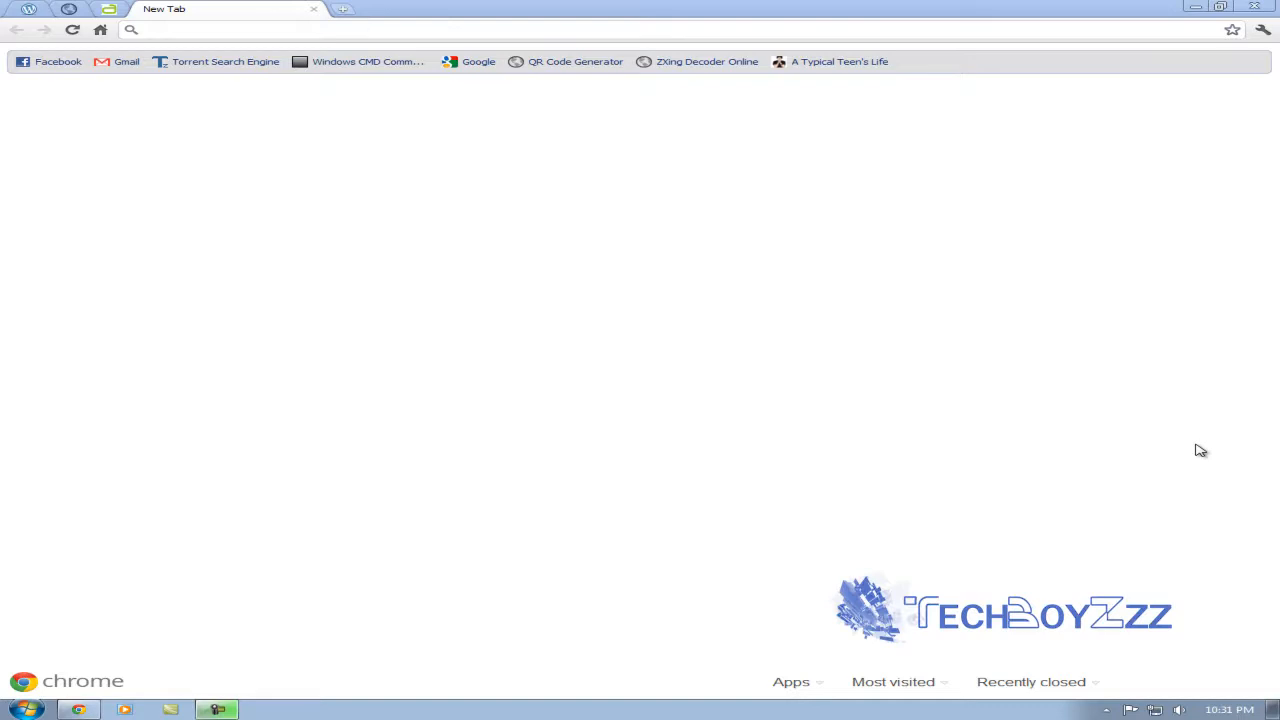
mouse_move(640, 330)
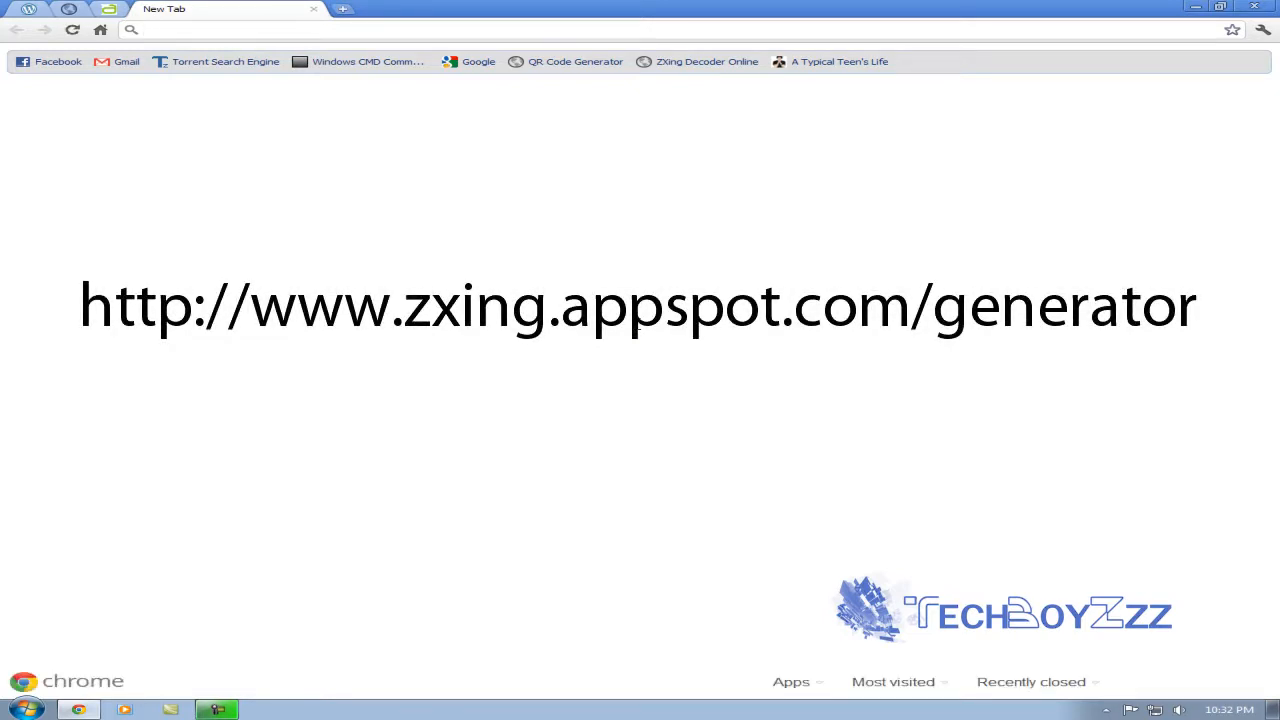
Step: Navigate to zxing.appspot.com/generator in the address bar
text(zxing.)
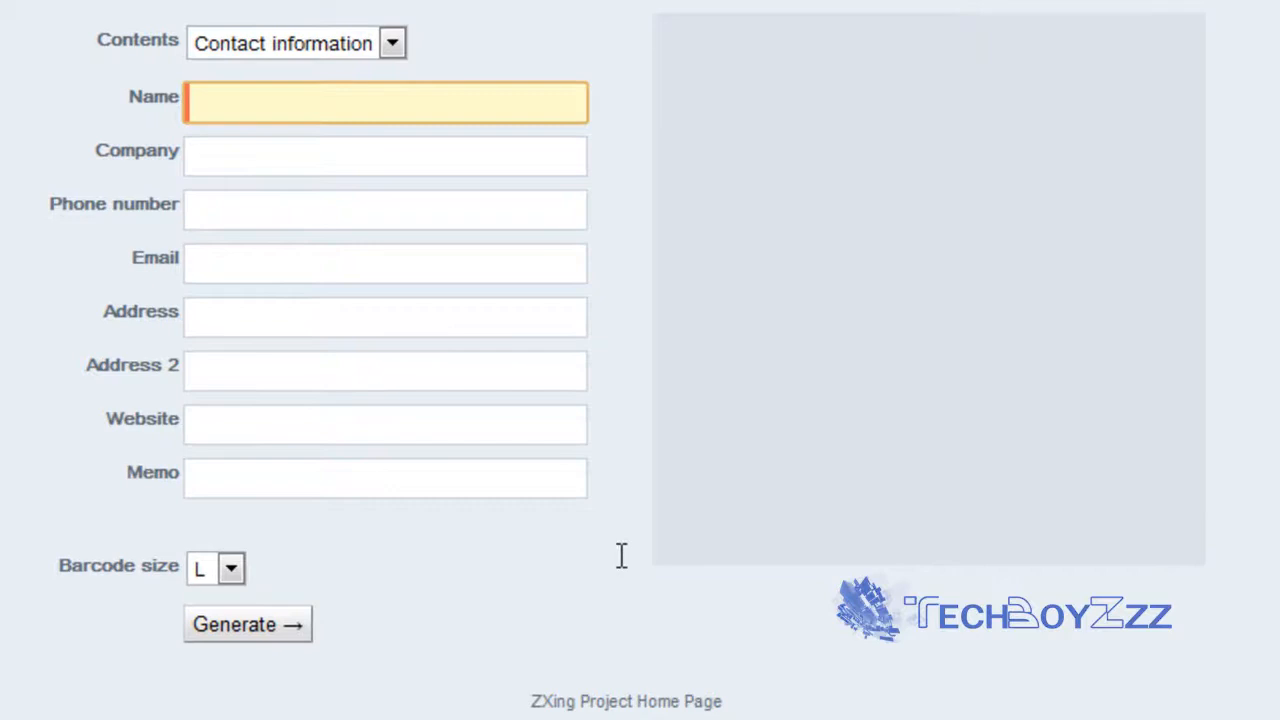
mouse_move(624, 570)
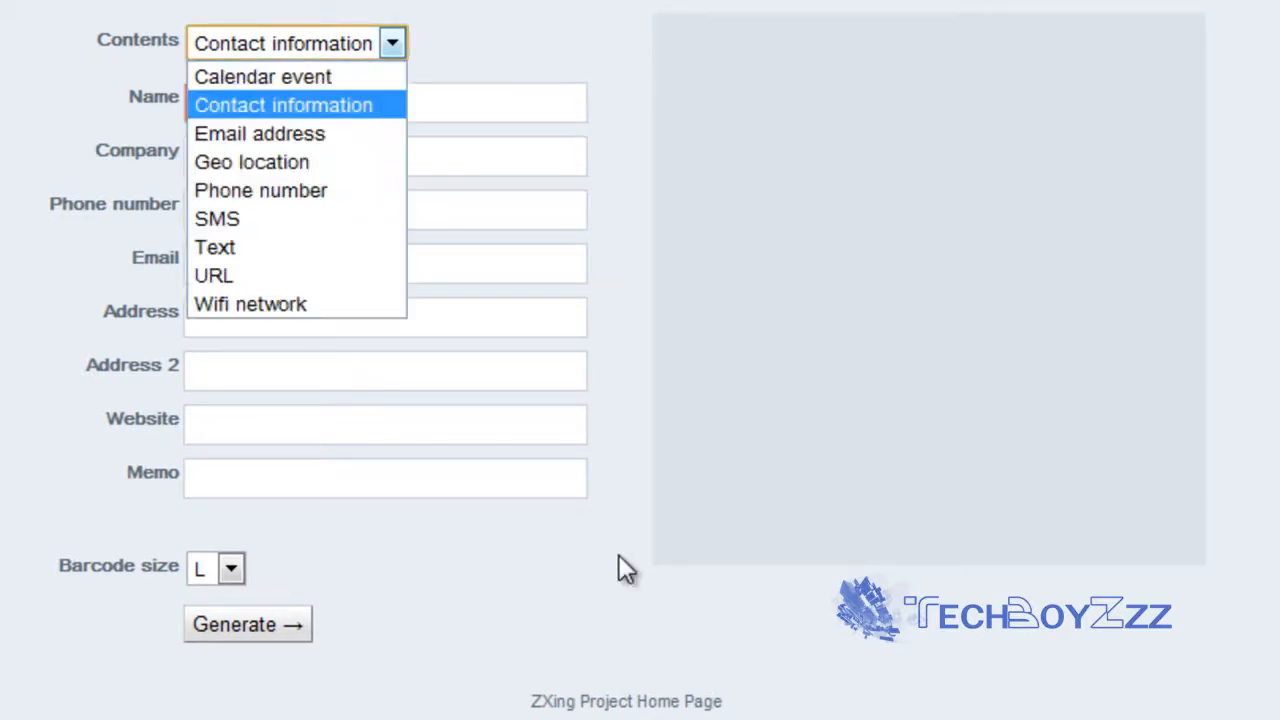
mouse_move(216, 248)
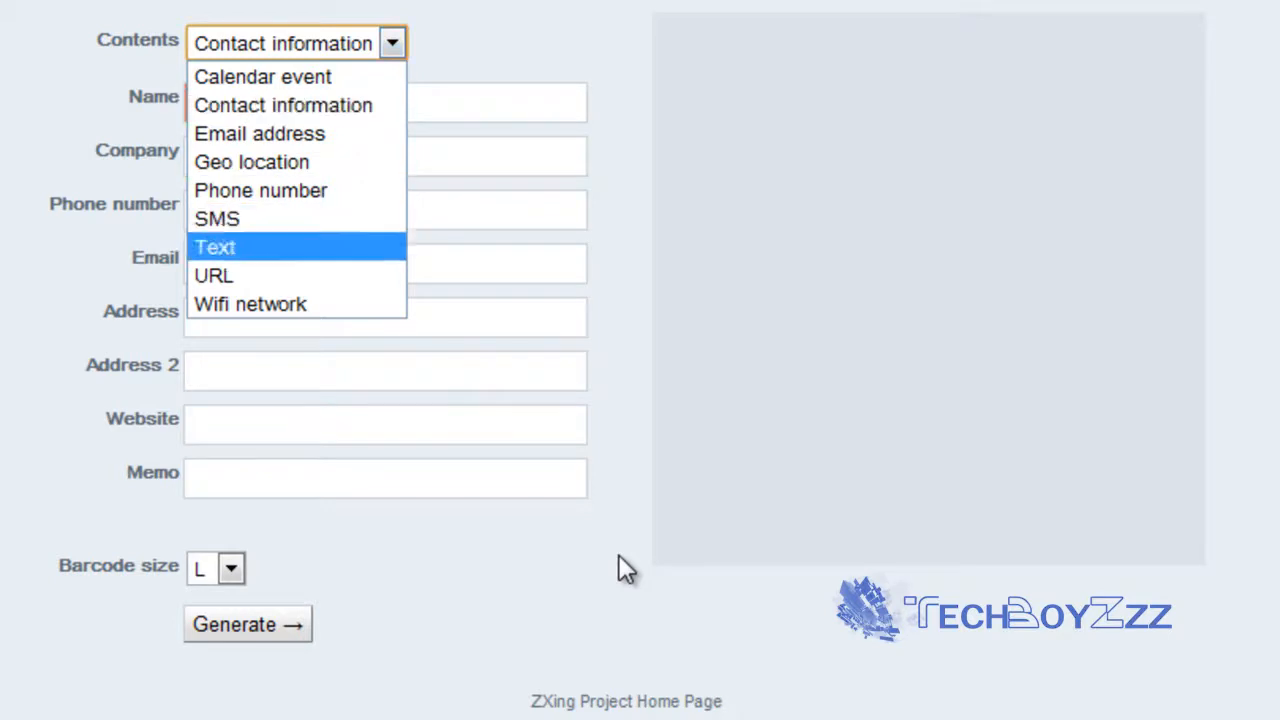
mouse_move(264, 76)
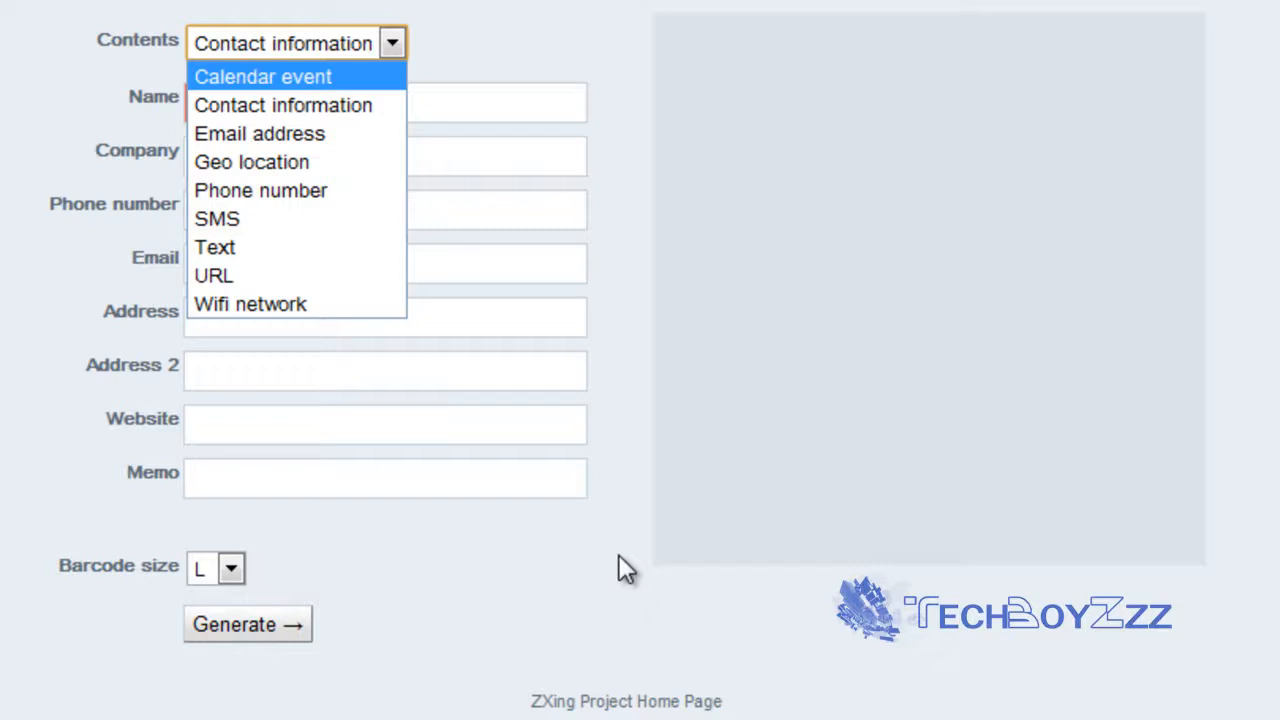
click(262, 76)
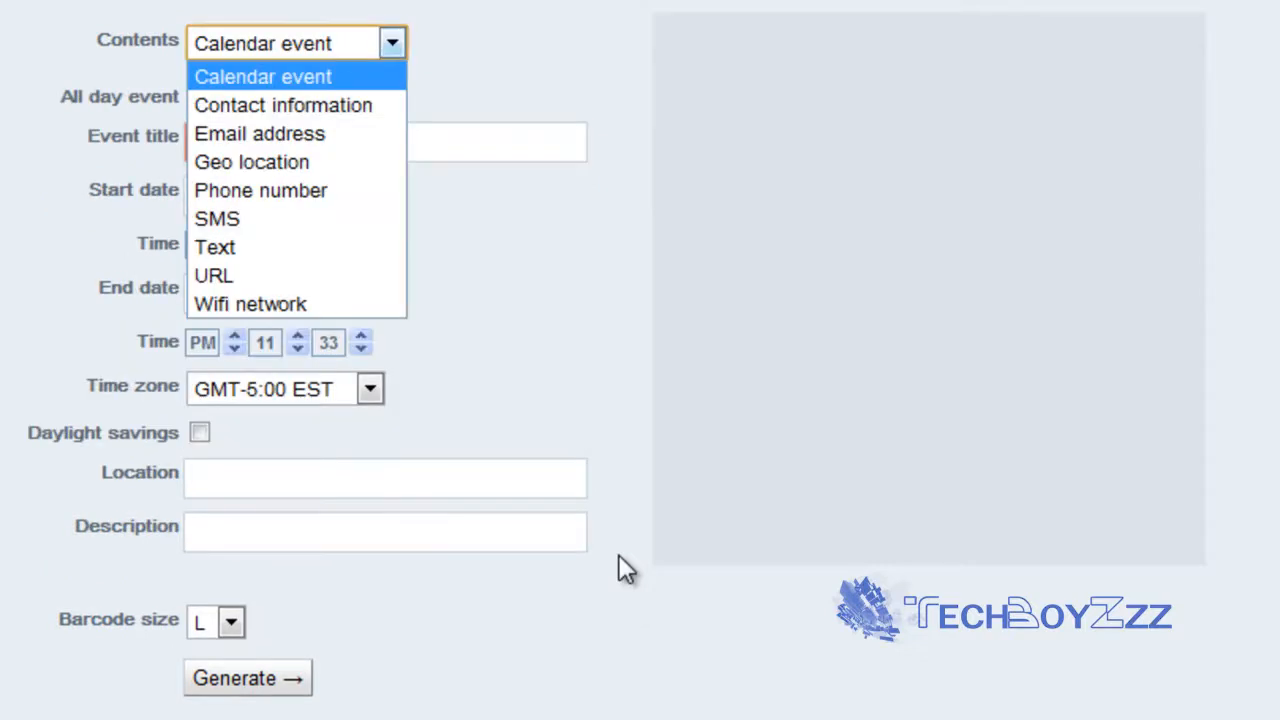
click(260, 132)
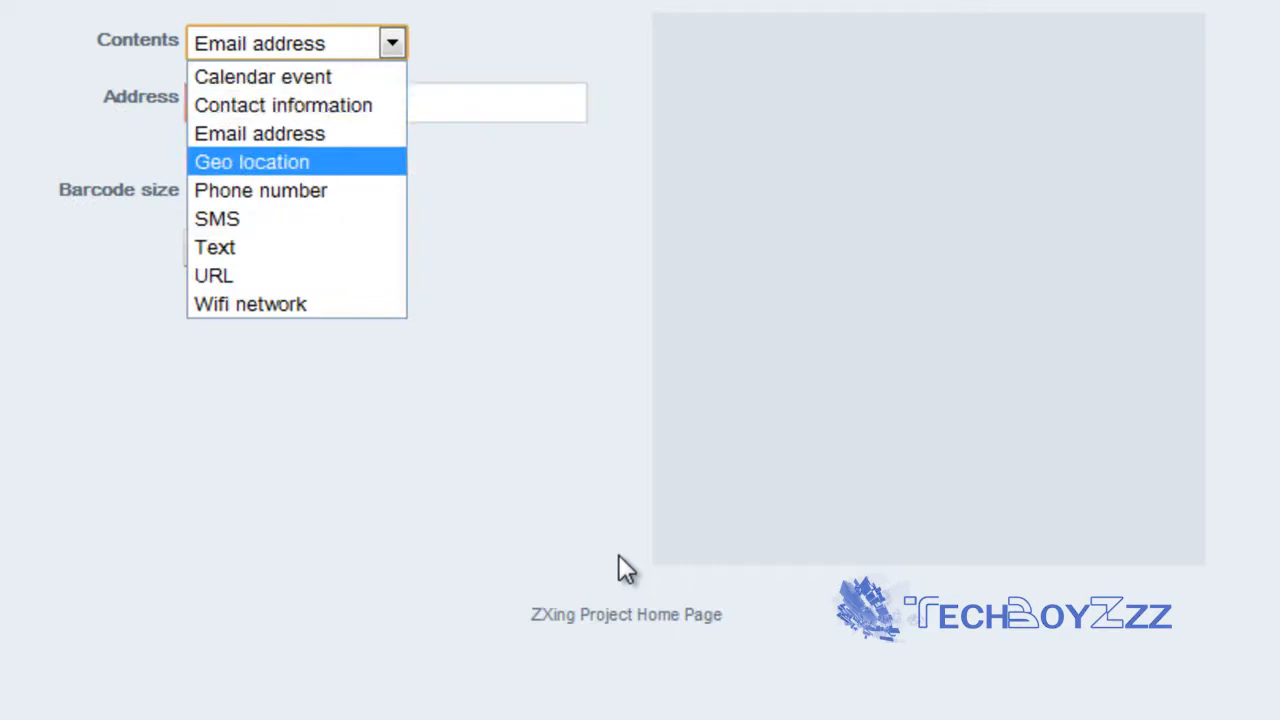
click(252, 160)
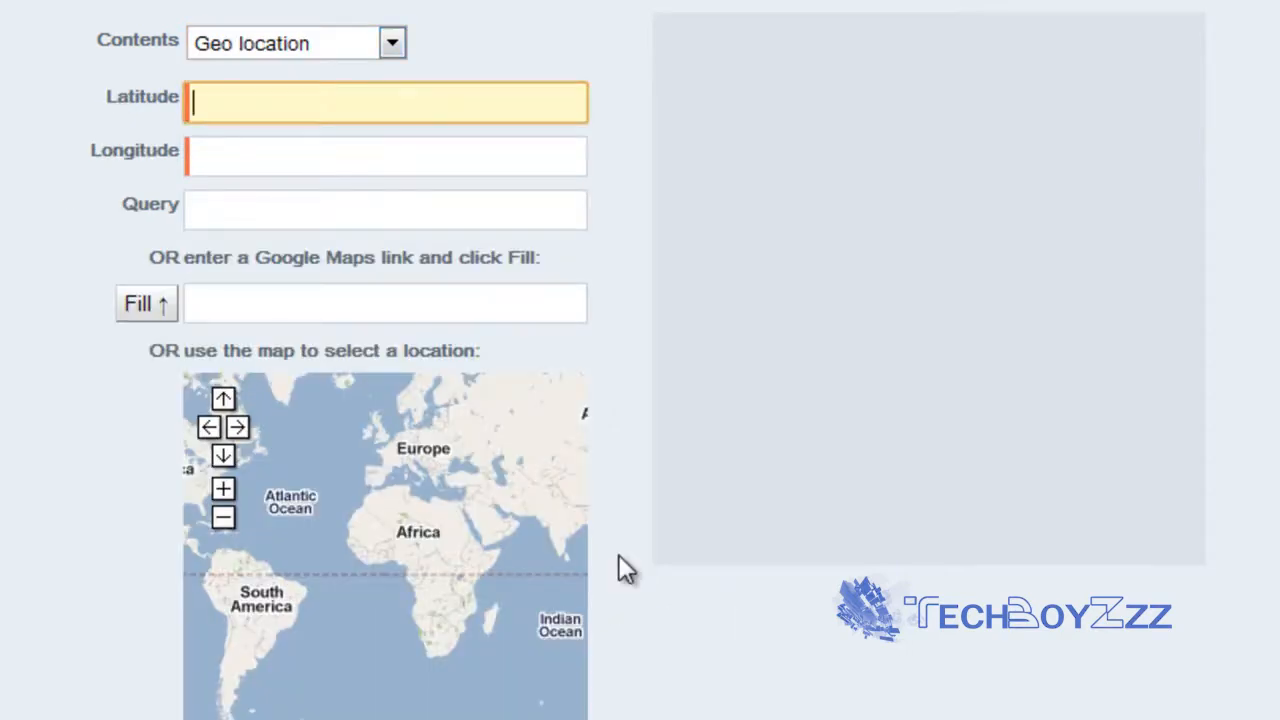
click(392, 42)
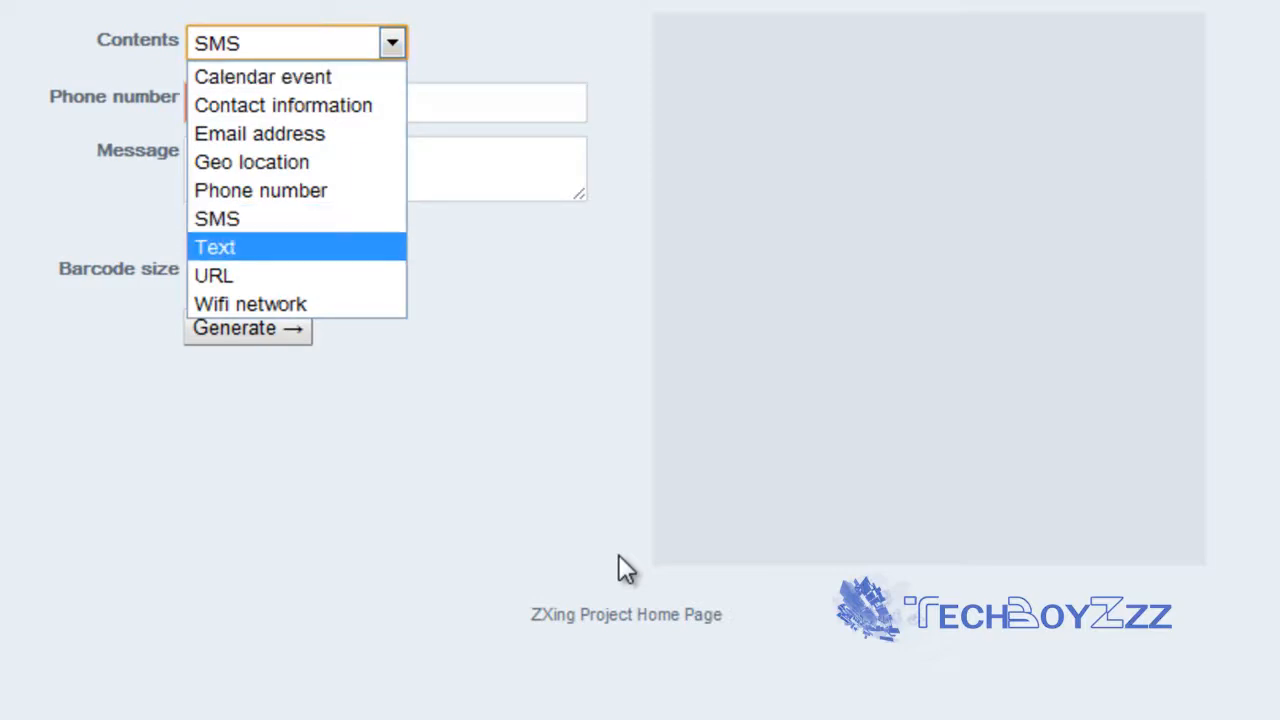
click(212, 276)
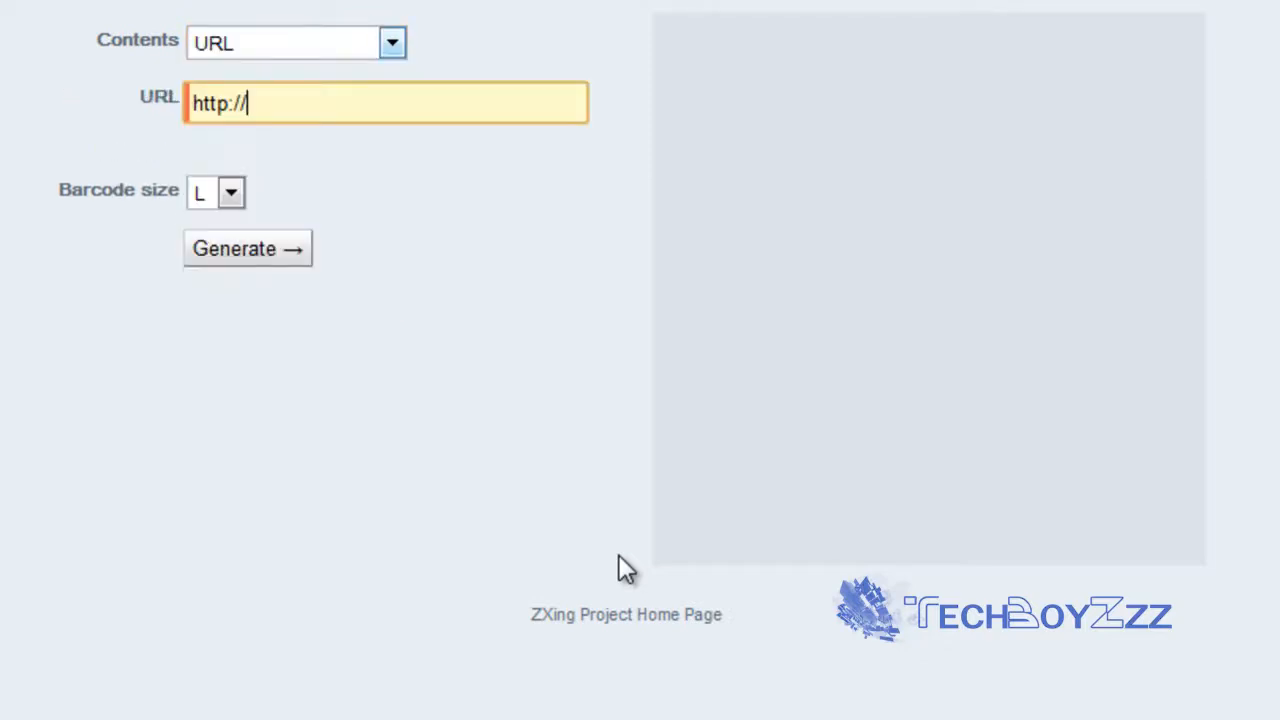
click(392, 42)
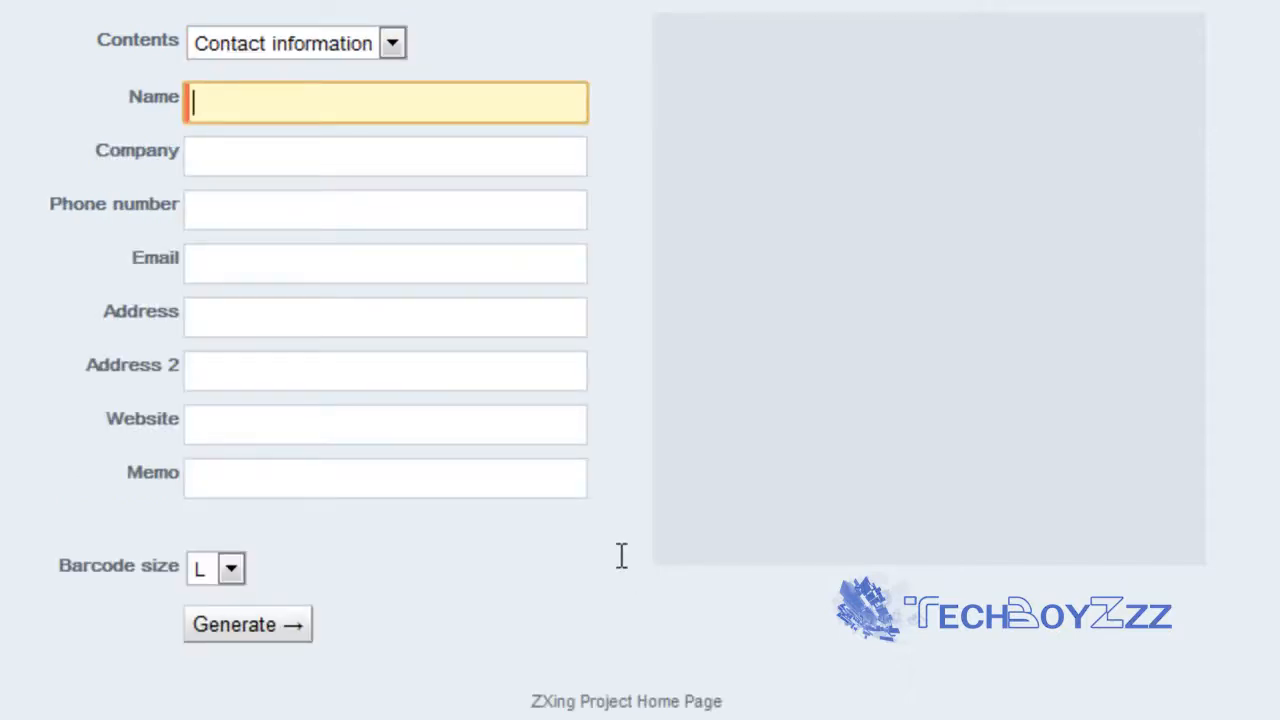
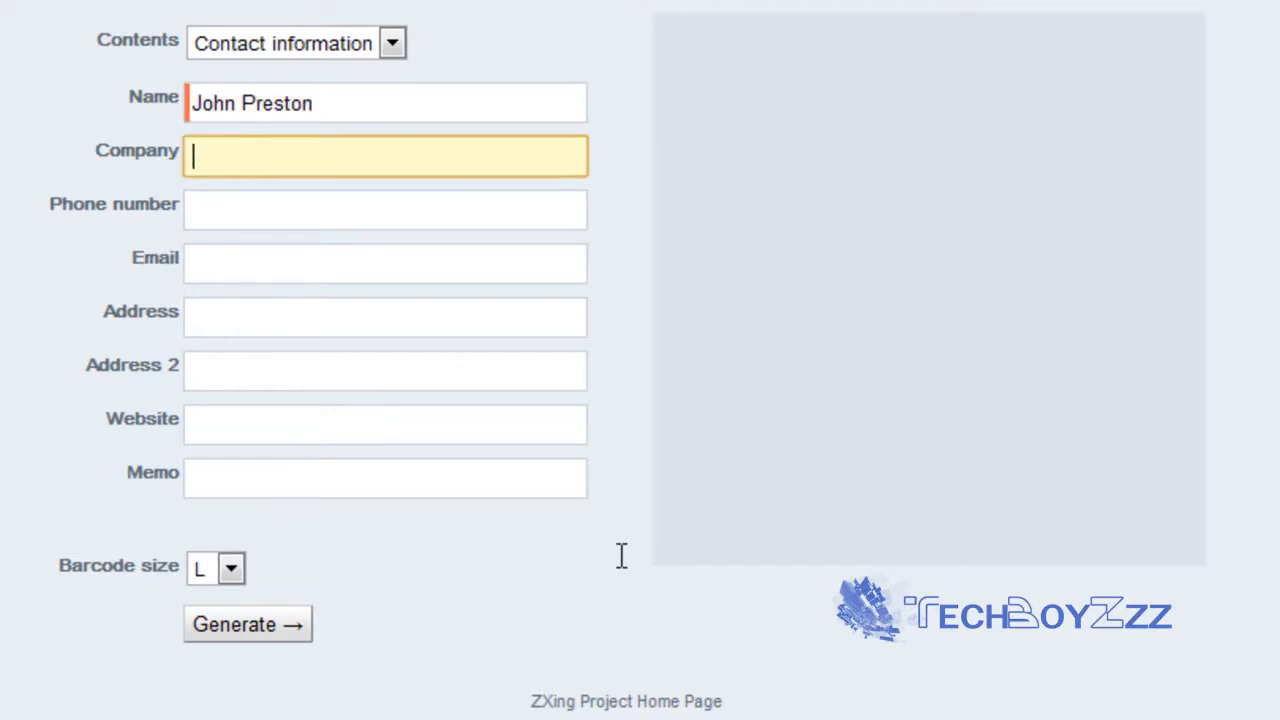
text(ABC Corp.)
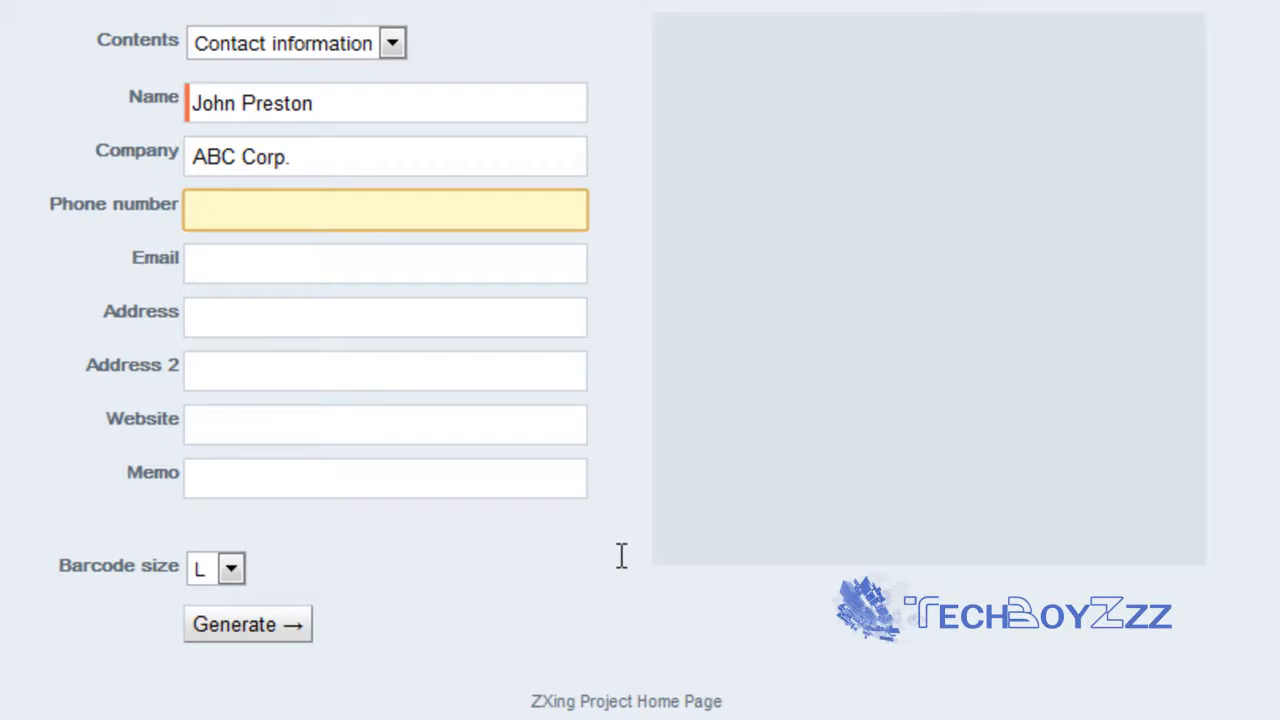
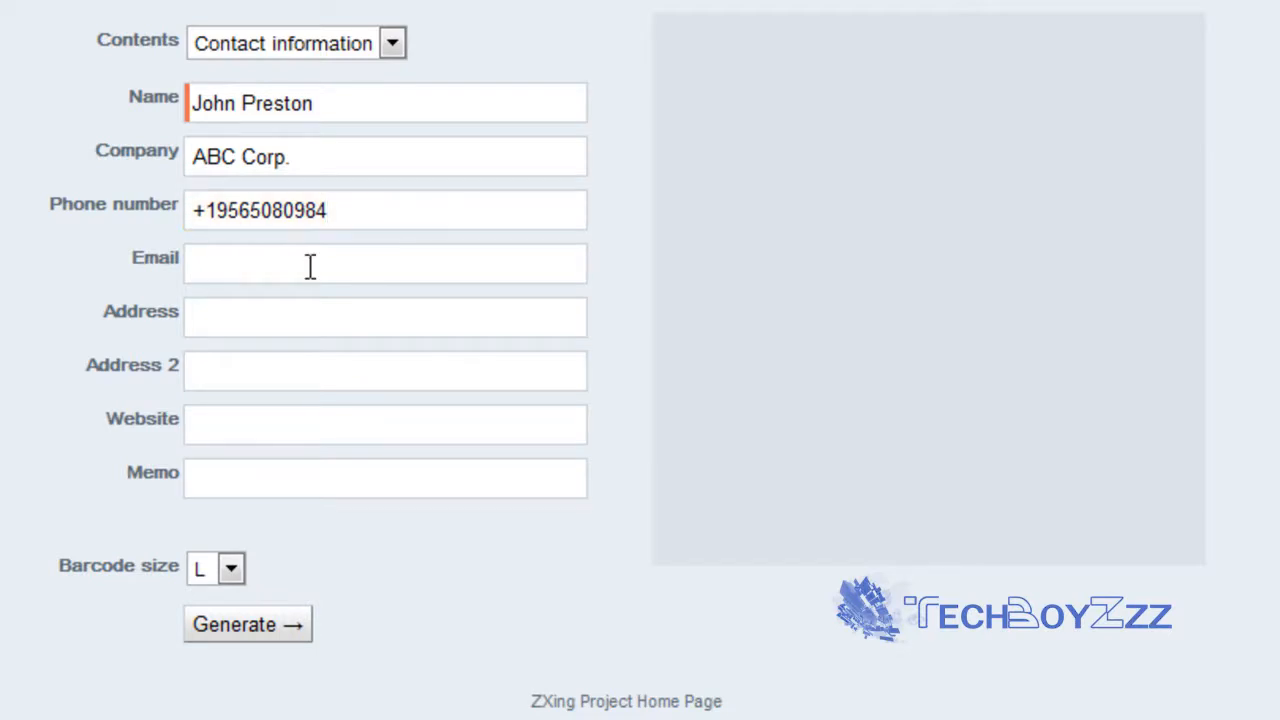
click(384, 264)
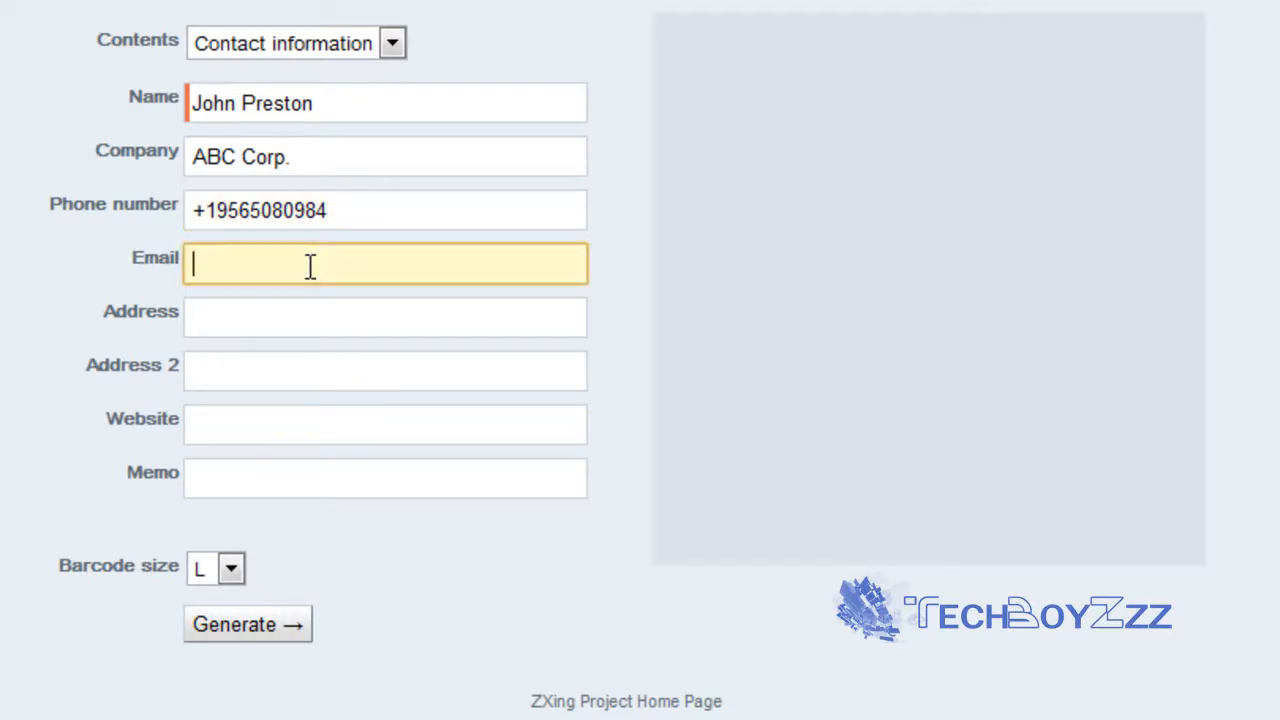
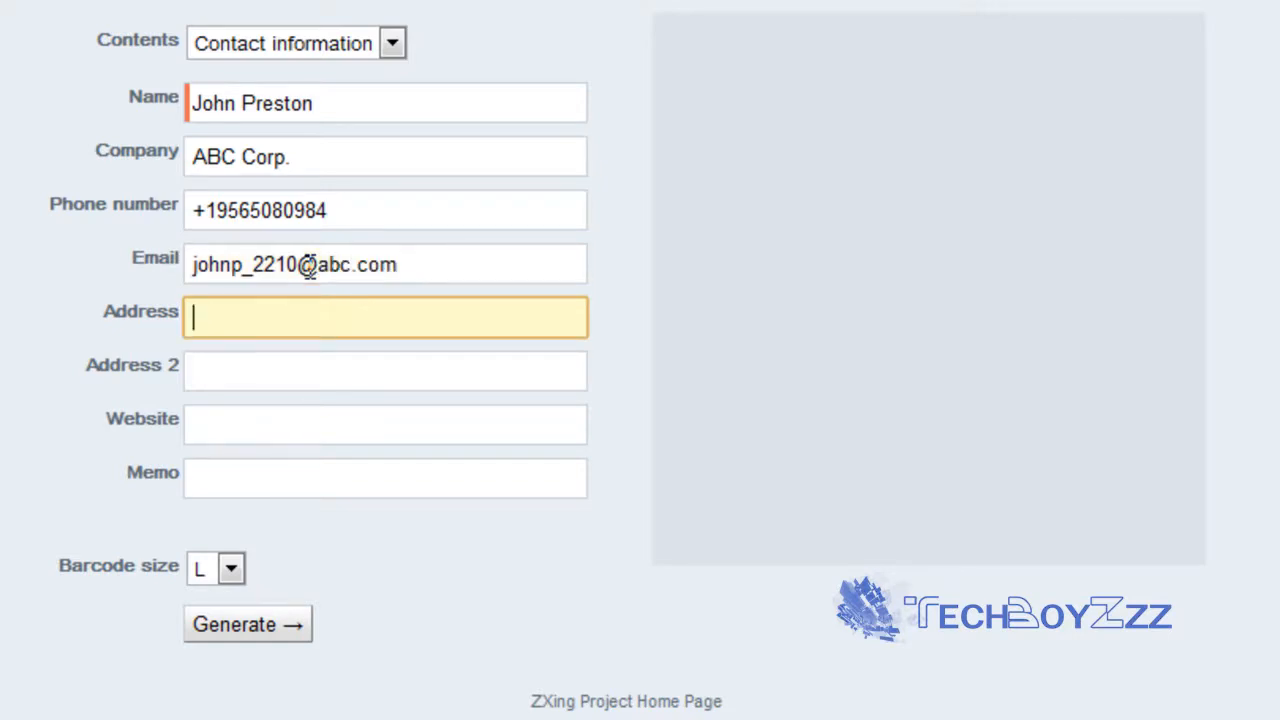
Step: Fill Address with 1234 Street, New and Address 2 with the country
text(1234, New)
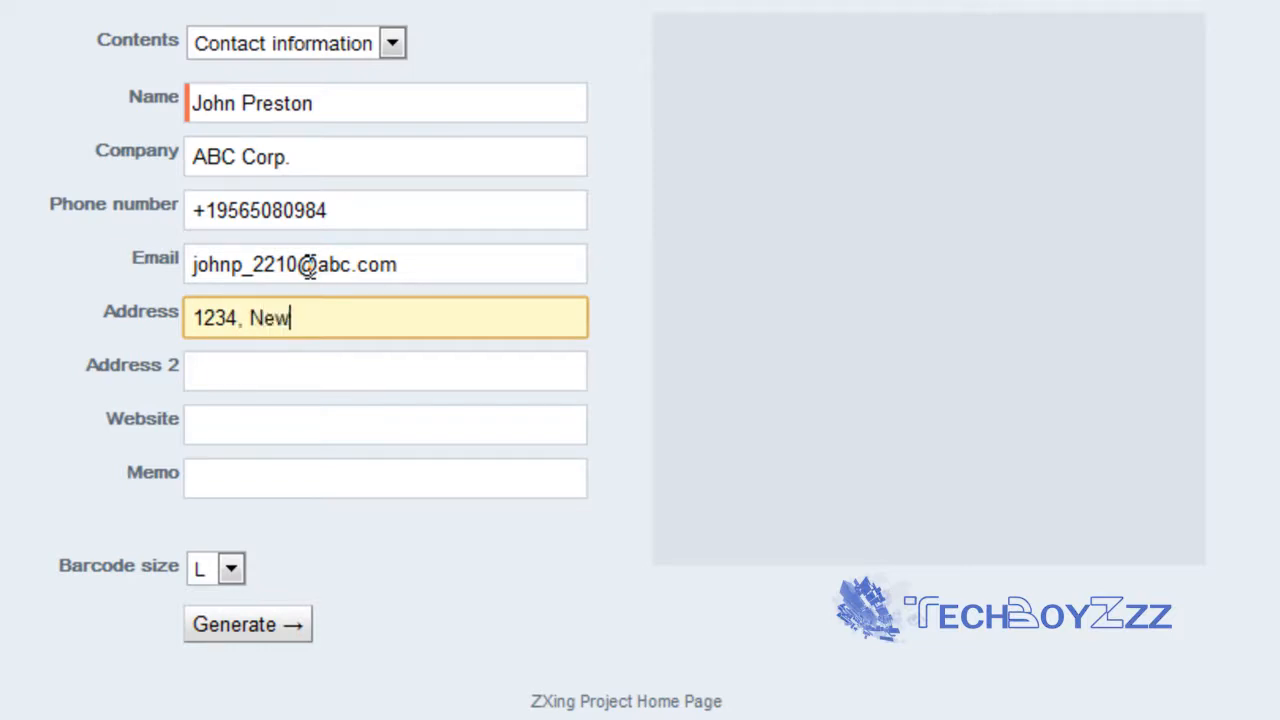
text(Street)
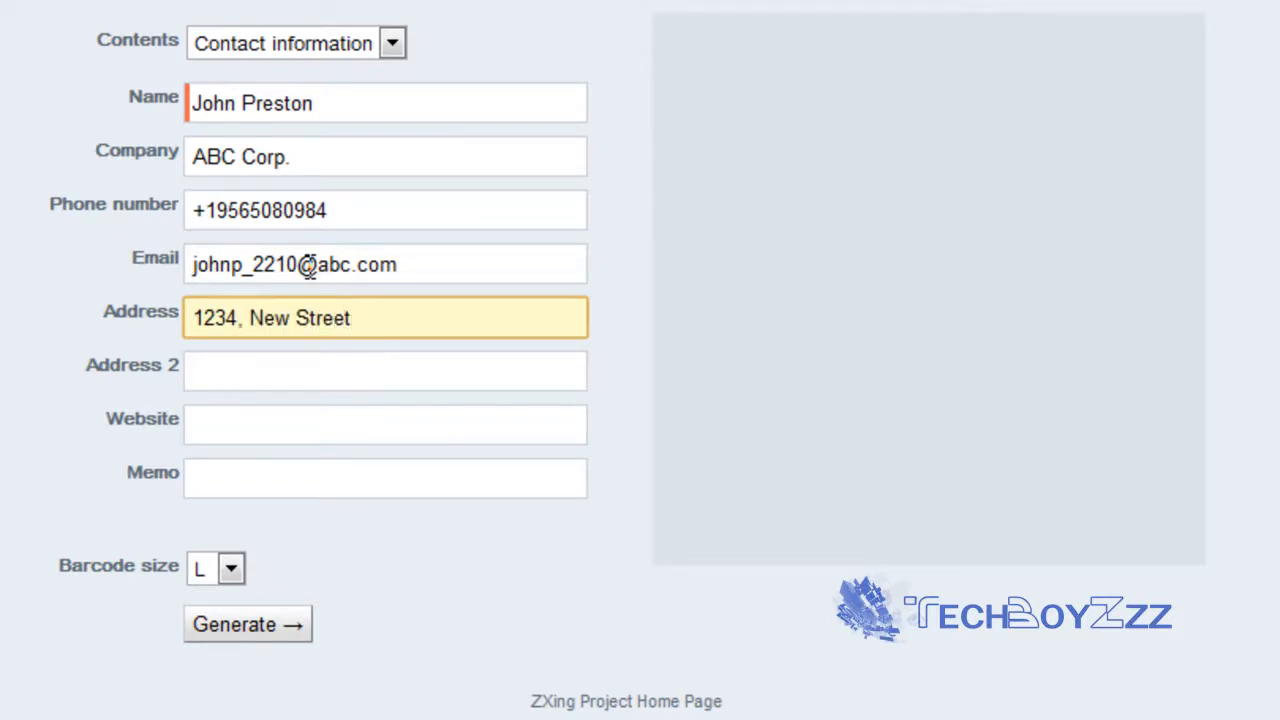
text(, New State)
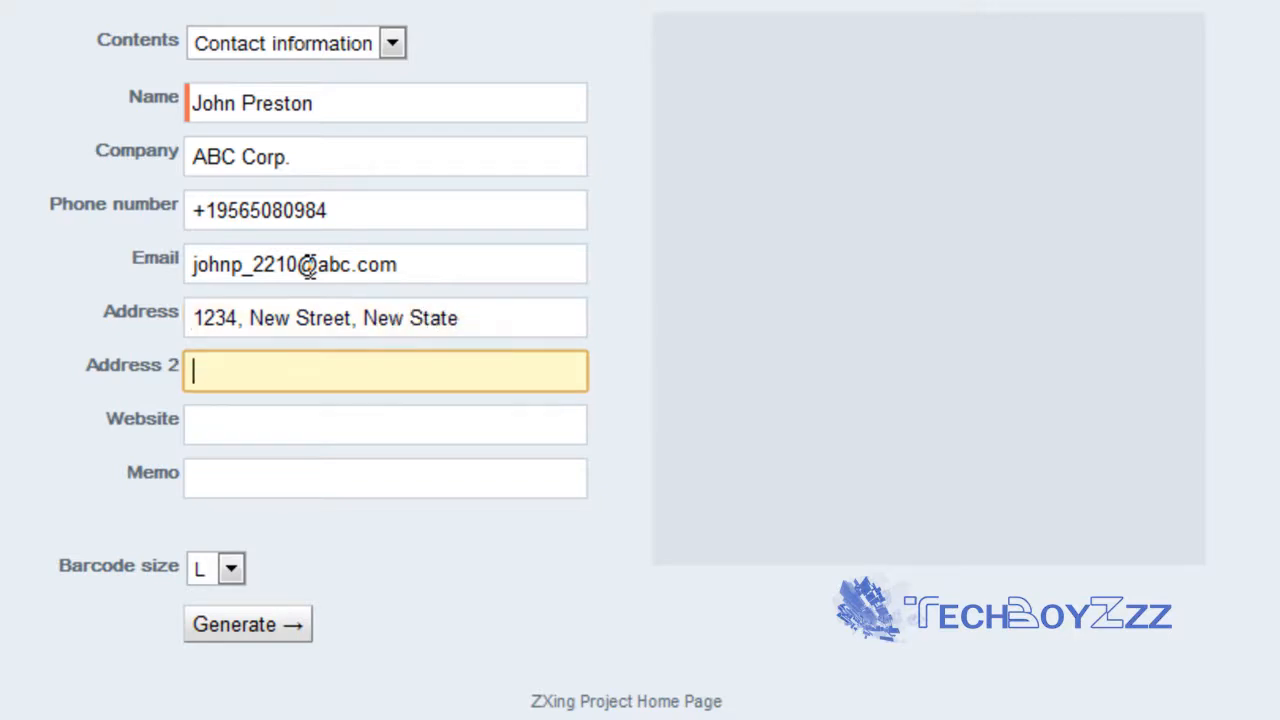
text(New Country)
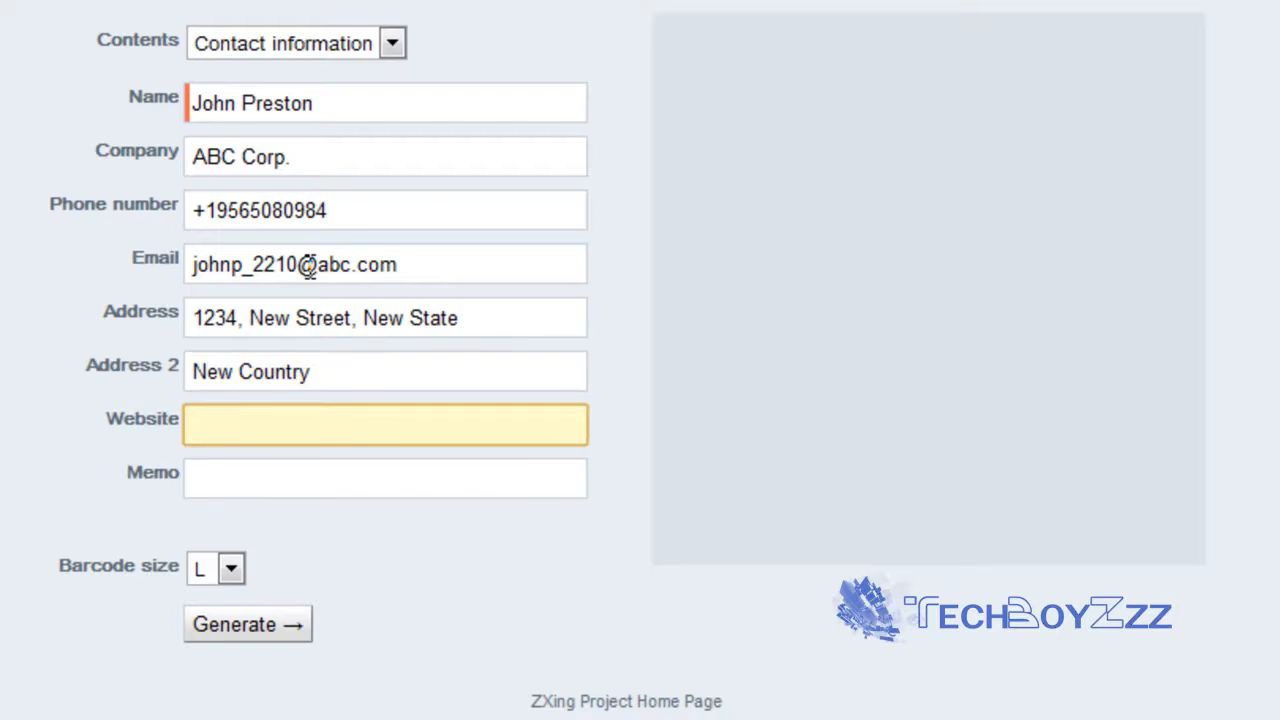
text(http:)
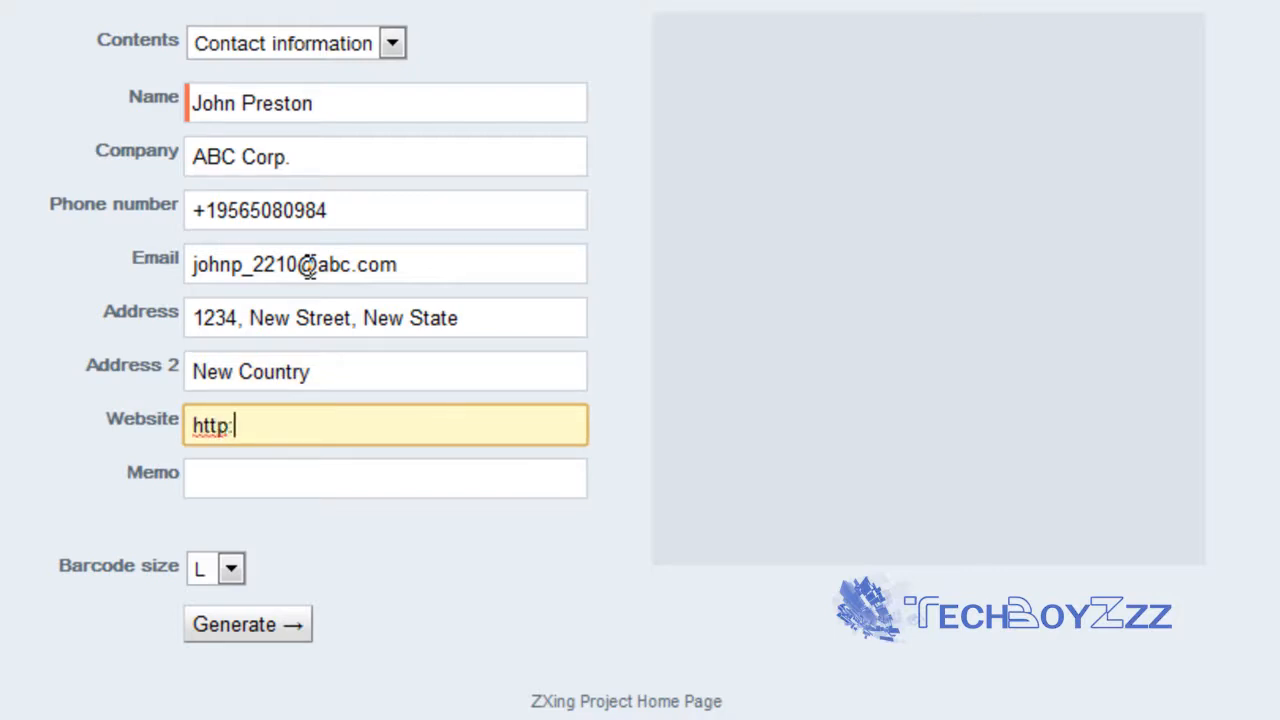
text(//www)
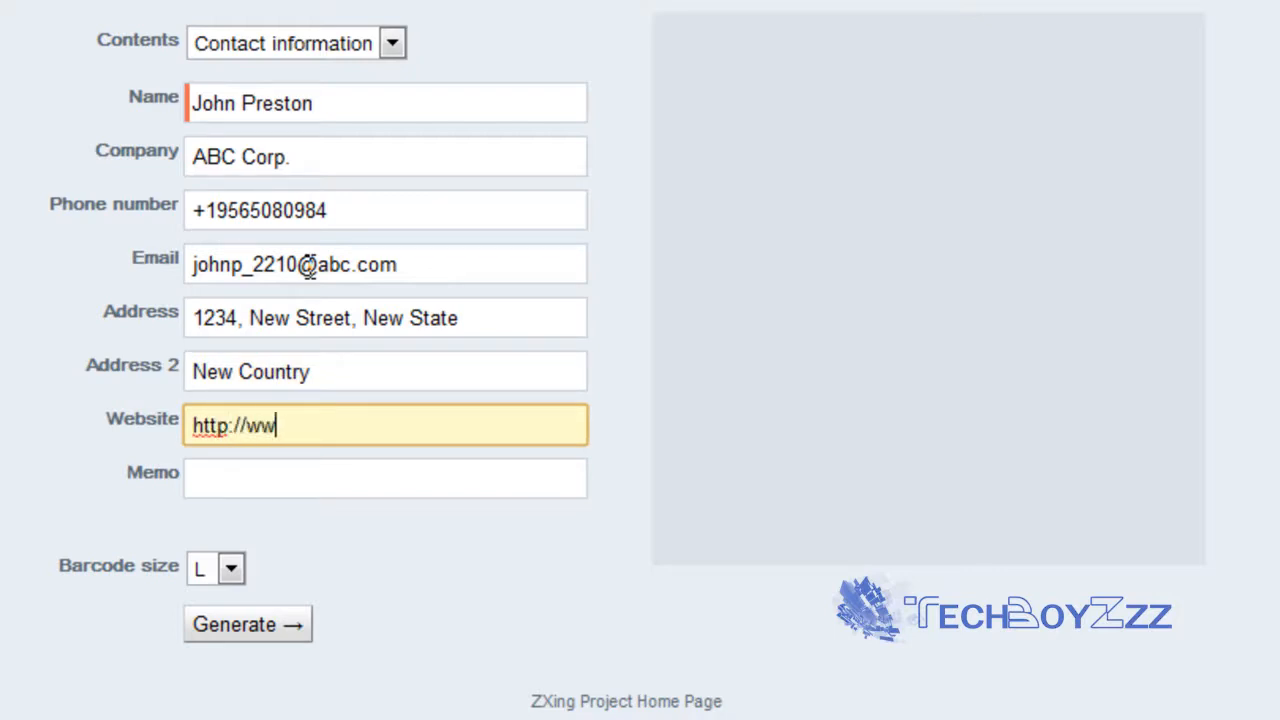
text(w.an)
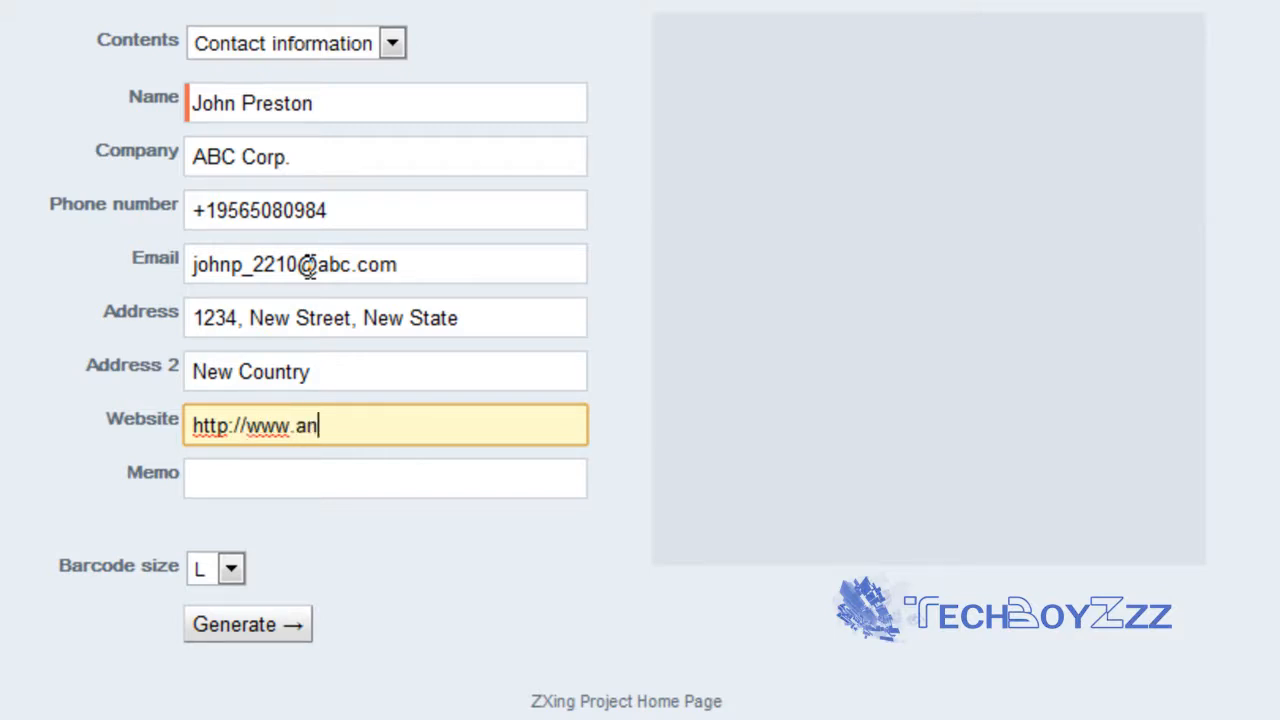
text(ythingucane)
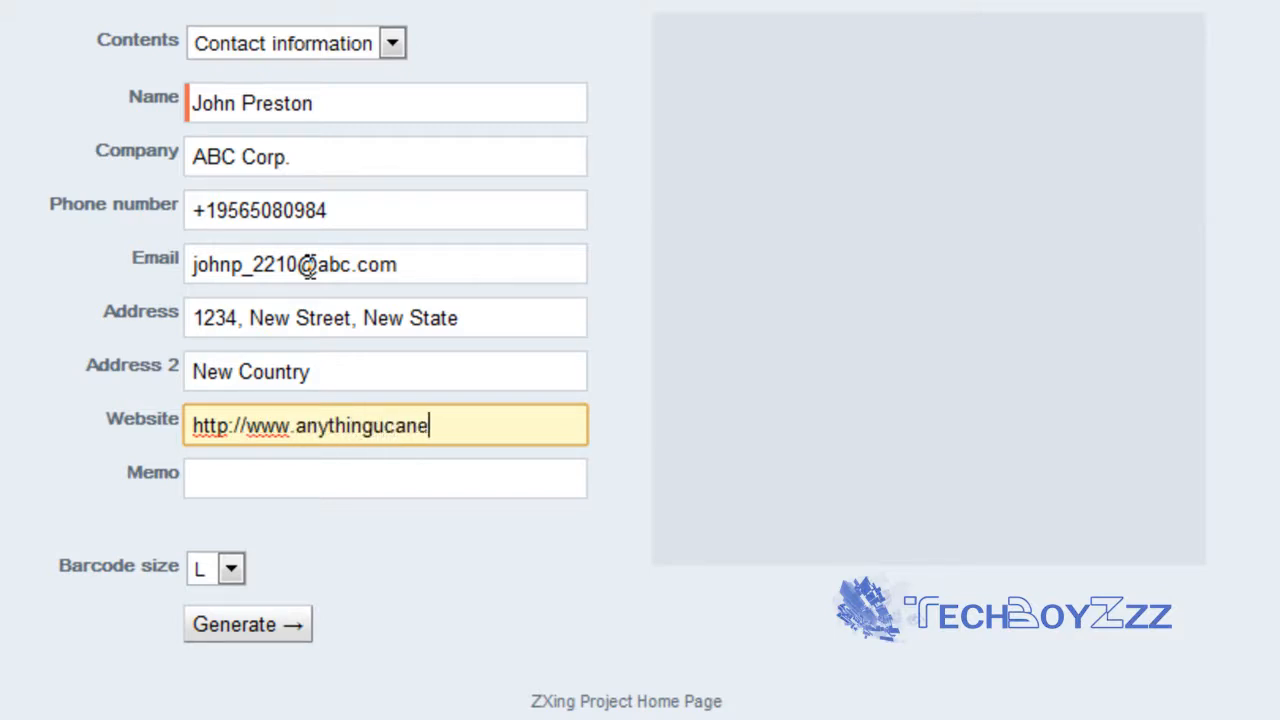
text(xpect.com)
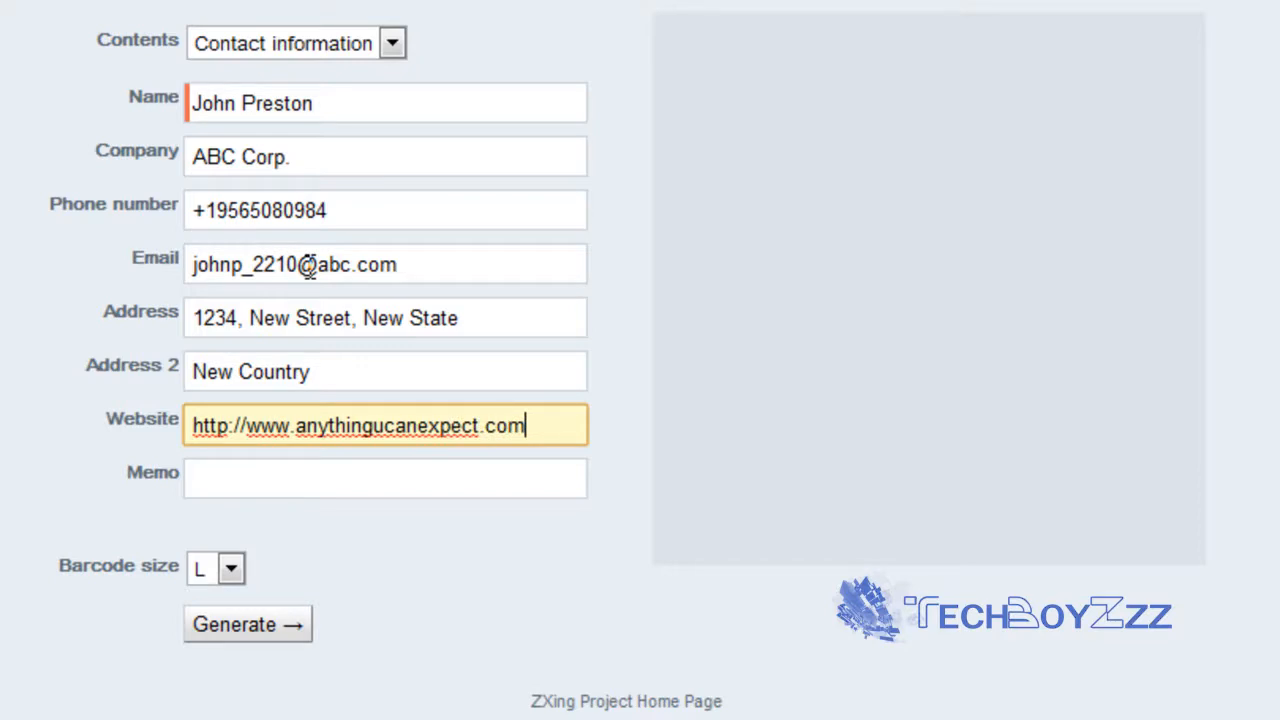
text(.)
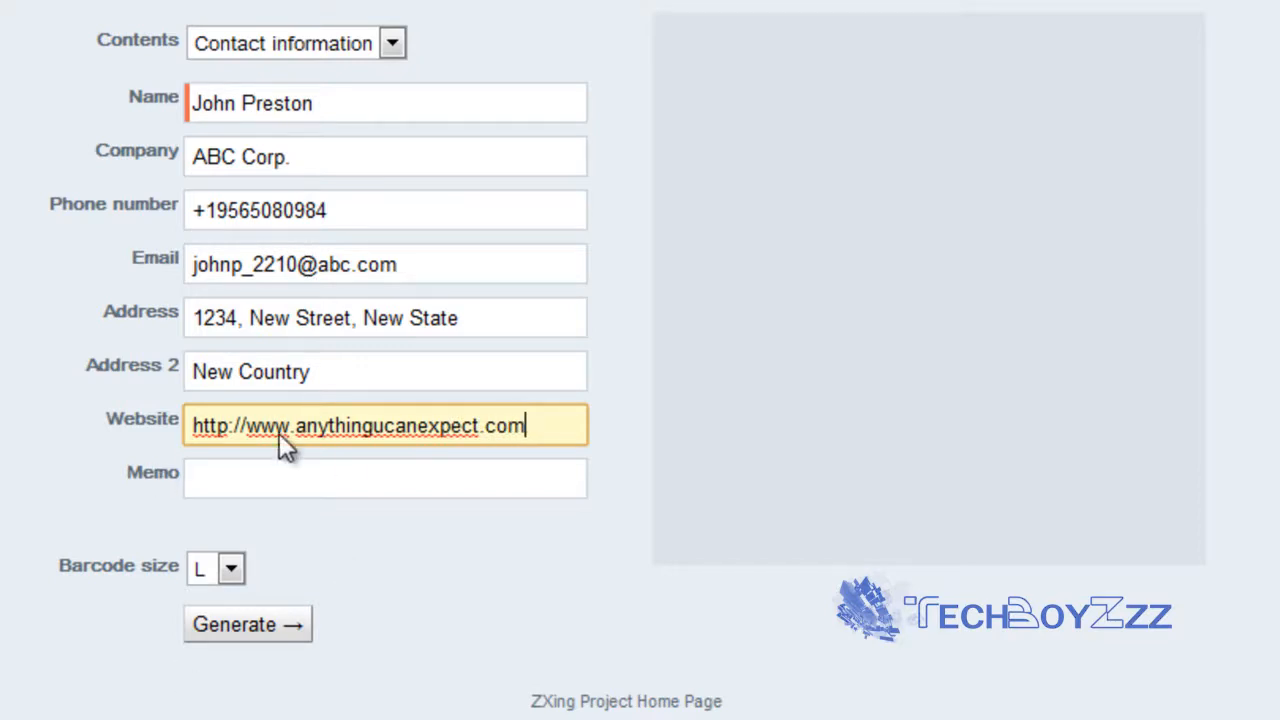
Step: Generate the contact QR code at size L and save the image as chart.png in Downloads
click(384, 478)
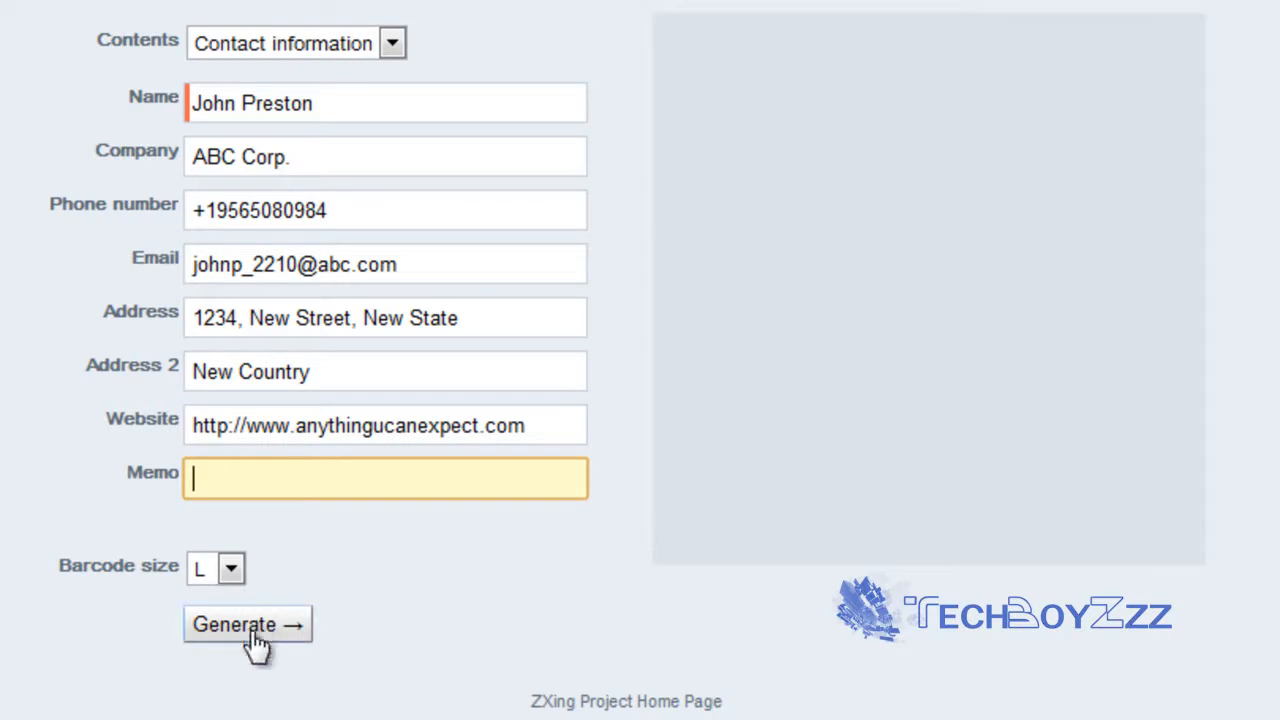
click(232, 568)
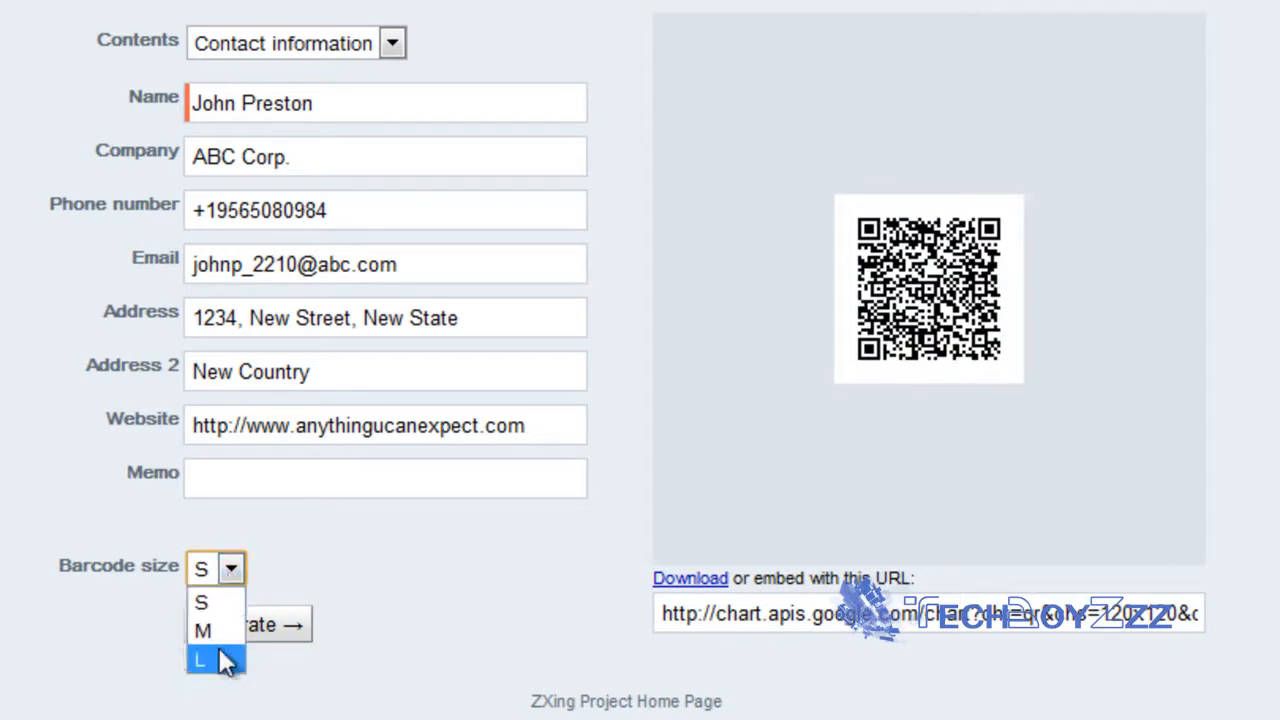
click(200, 658)
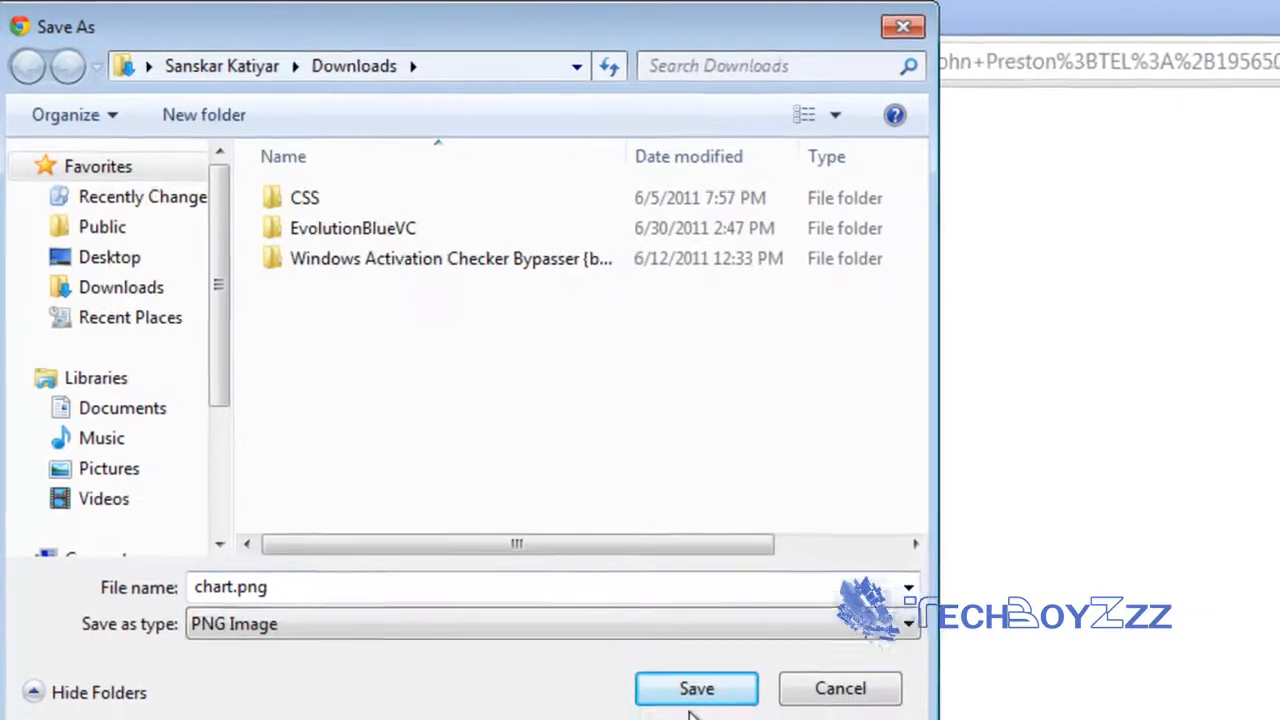
click(696, 688)
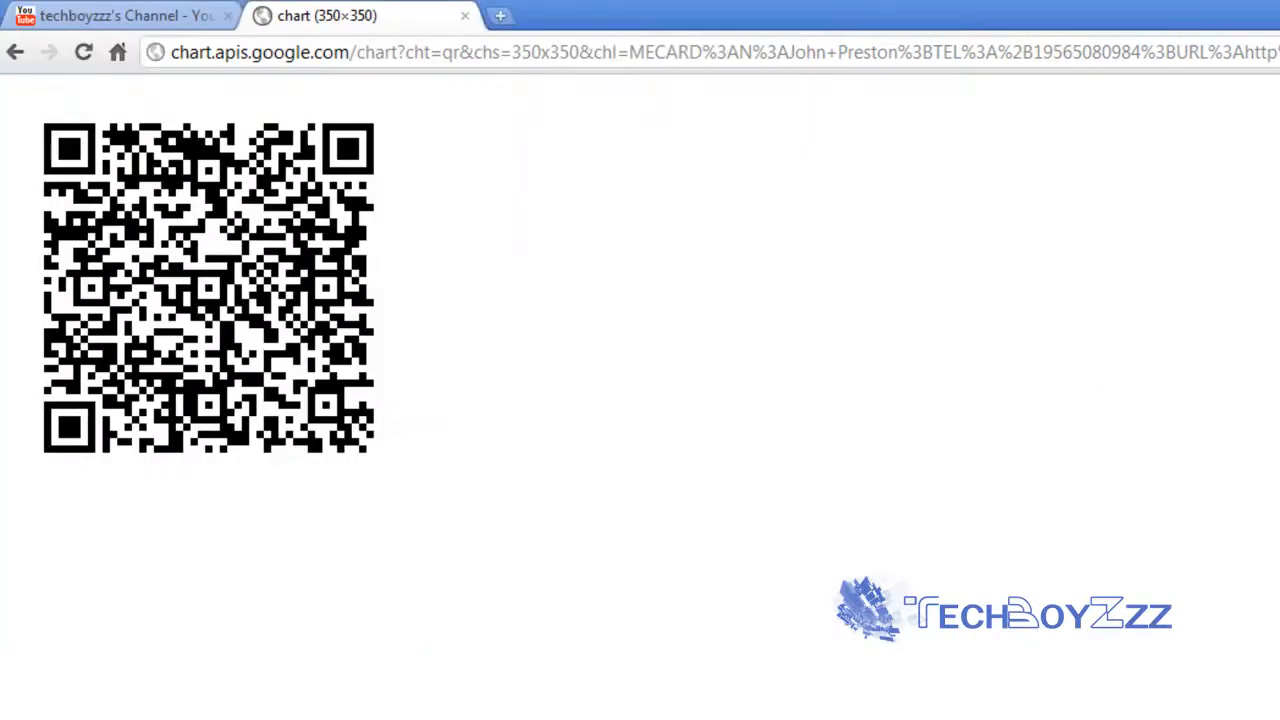